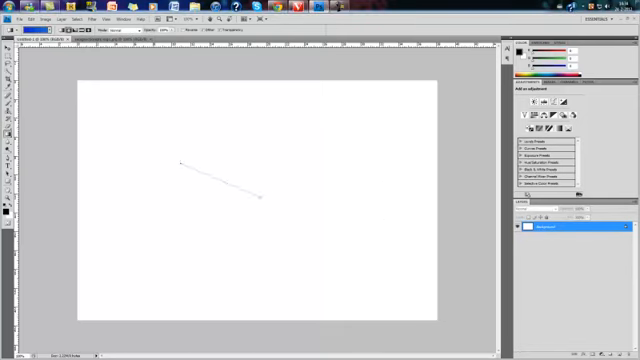
Fill the background with a gradient by dragging across the canvas.
drag(178, 163, 262, 197)
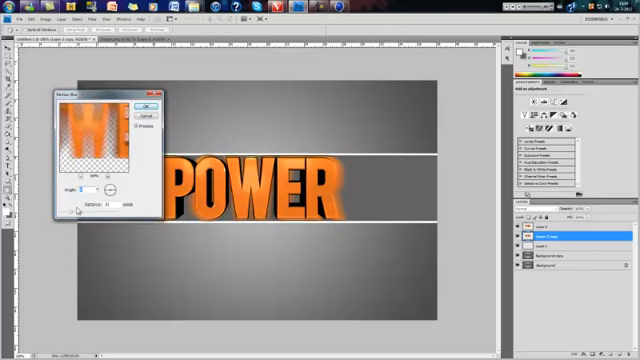
Confirm the Motion Blur settings on the duplicated POWER text layer.
click(148, 108)
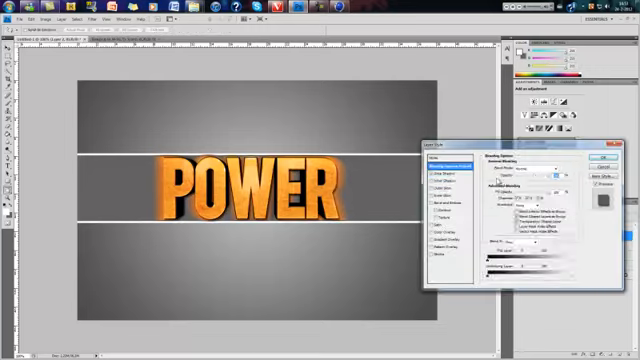
Apply the drop shadow, inner glow and stroke layer styles to POWER.
click(437, 173)
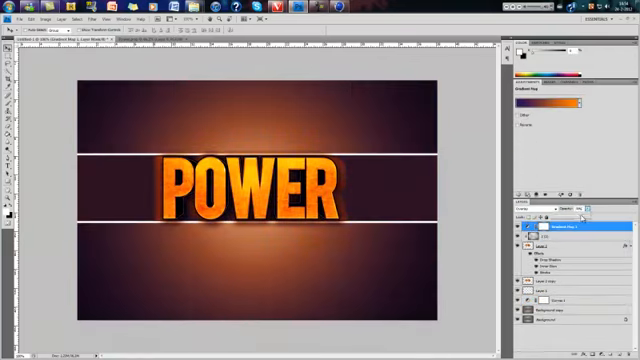
click(9, 18)
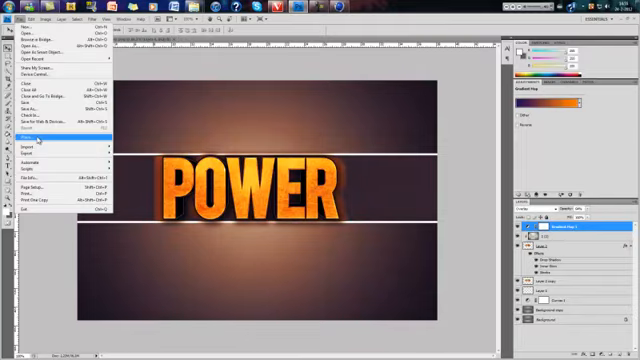